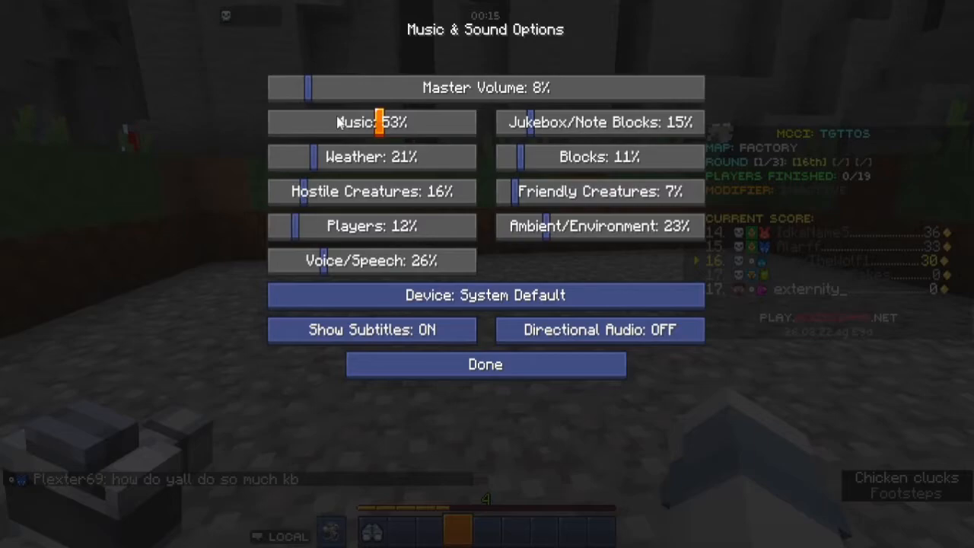
- Confirm the sound settings with music at 53% and resume play on the Factory map
left_click(483, 364)
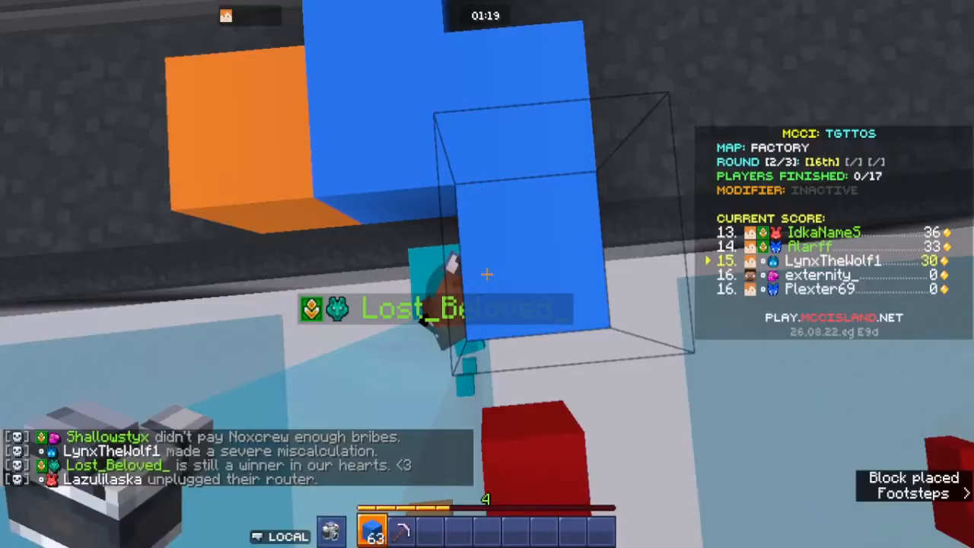